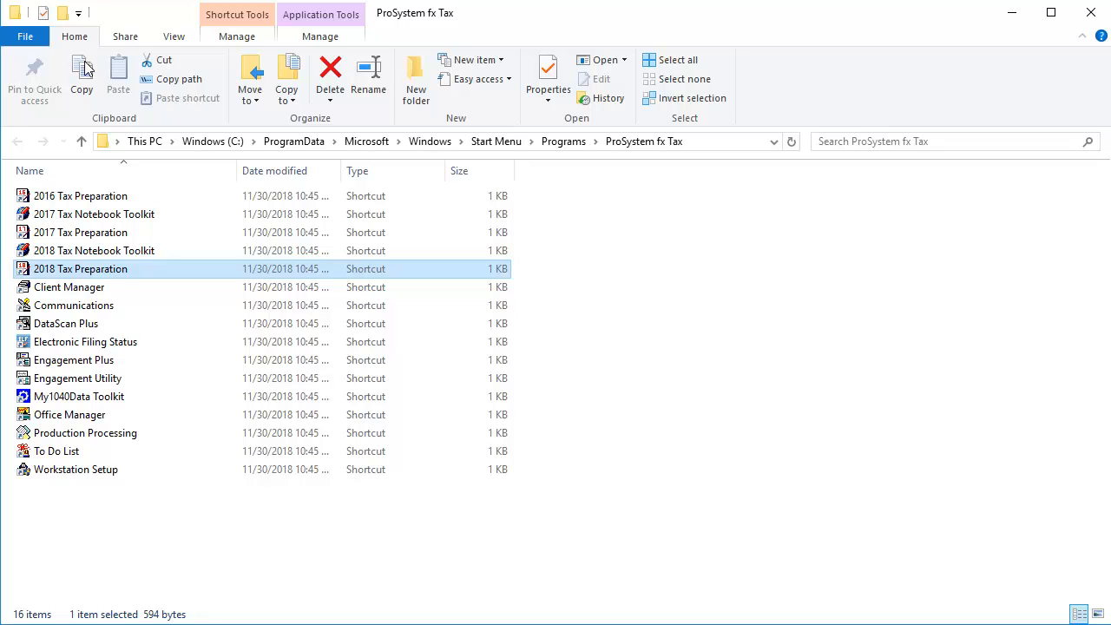
# Launch 2018 Tax Preparation and bring up the Change Password form from the login dialog.
pyautogui.doubleClick(80, 268)
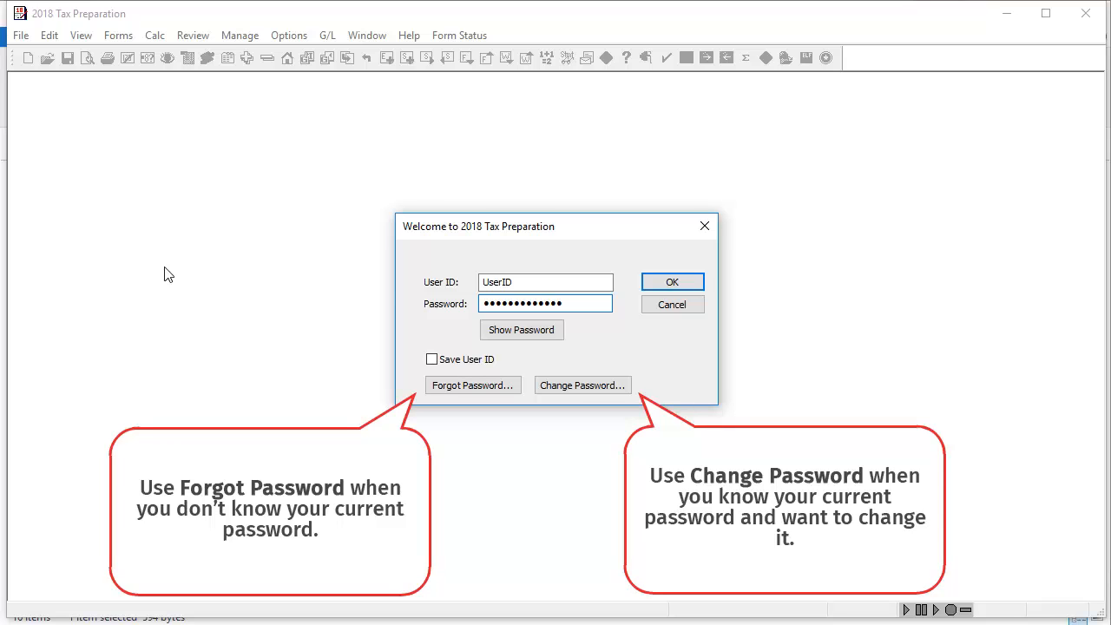
pyautogui.click(583, 385)
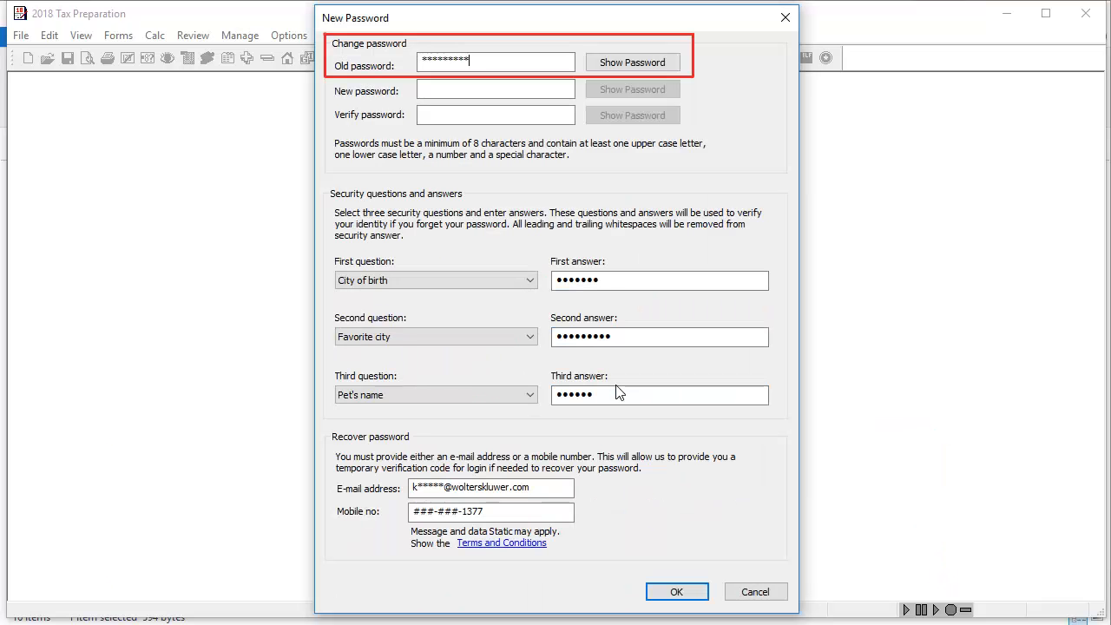